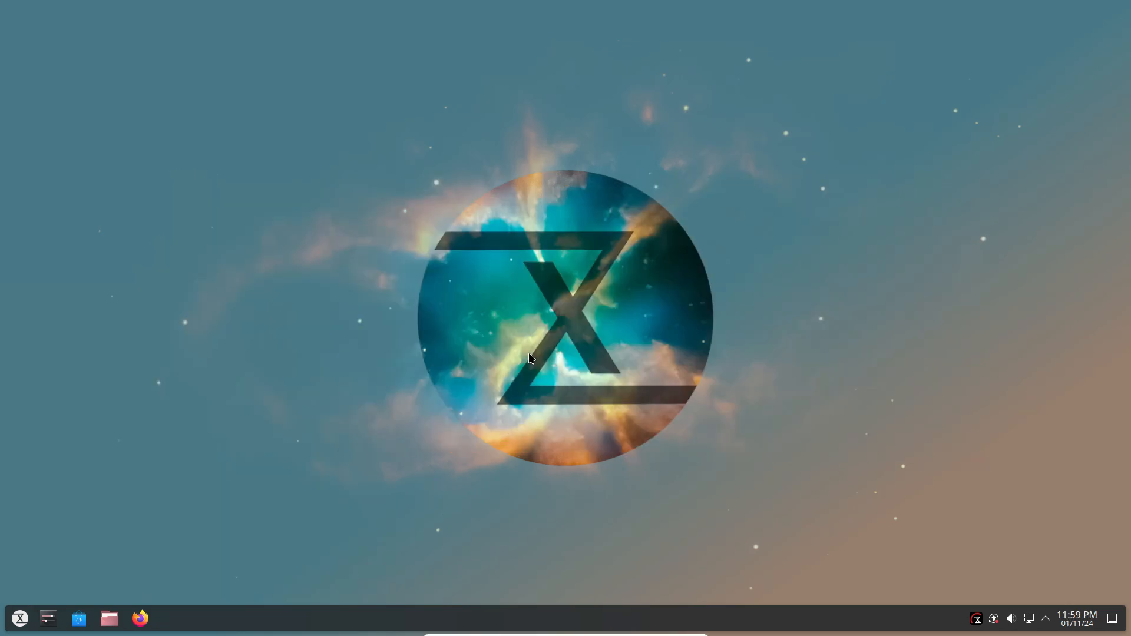
Step: Browse the launcher's favourites and Office category, then start System Settings from the taskbar
left_click(20, 618)
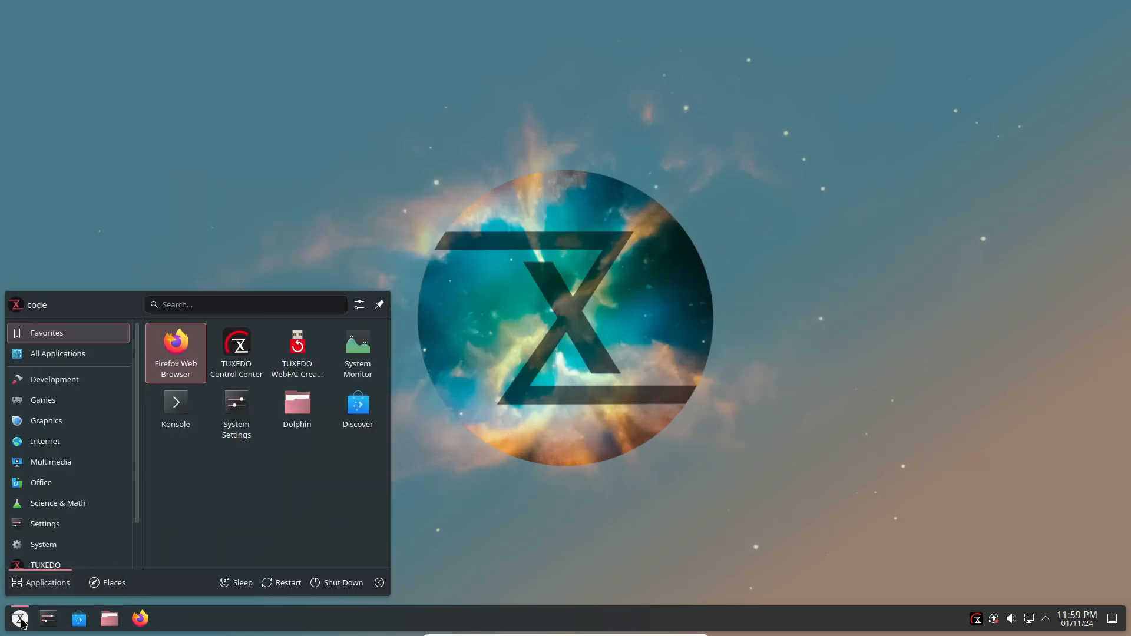
left_click(41, 482)
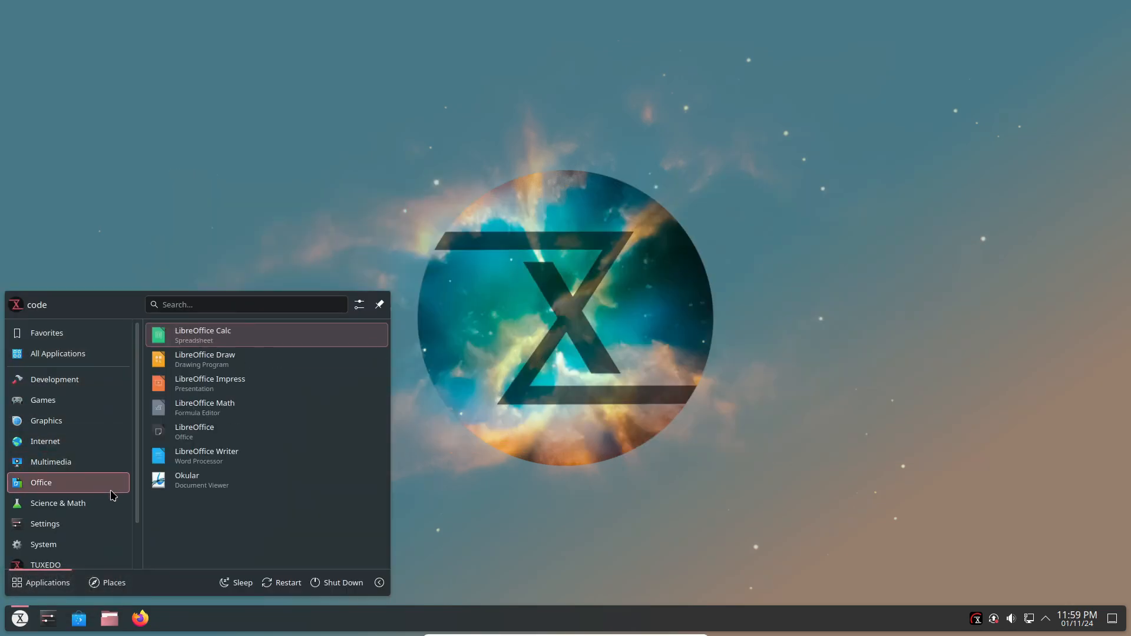
left_click(44, 390)
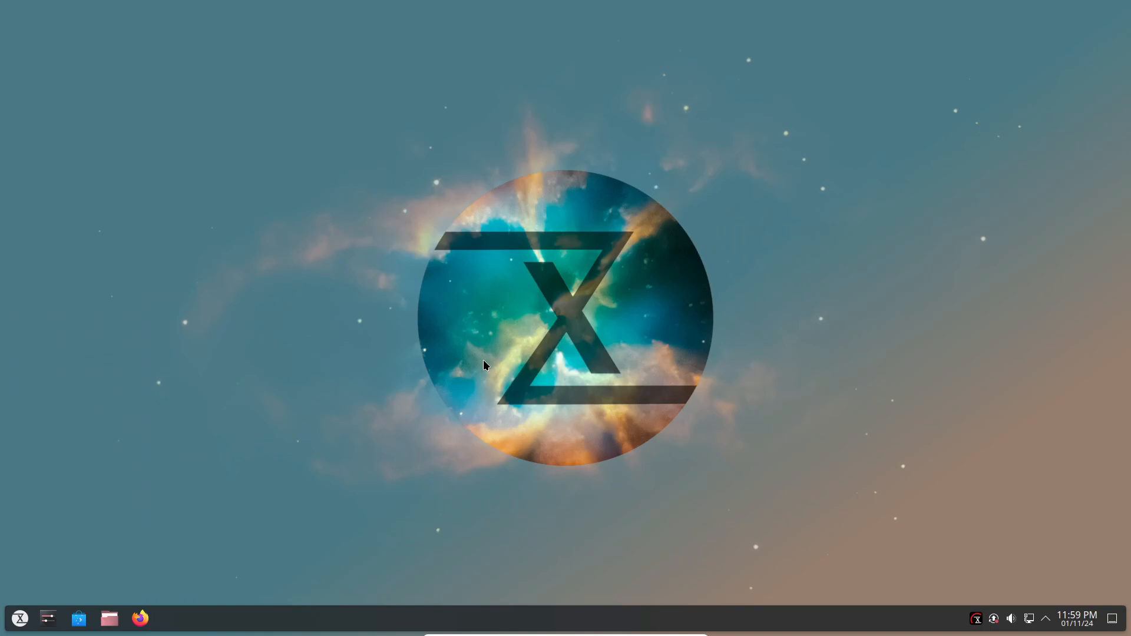
left_click(48, 618)
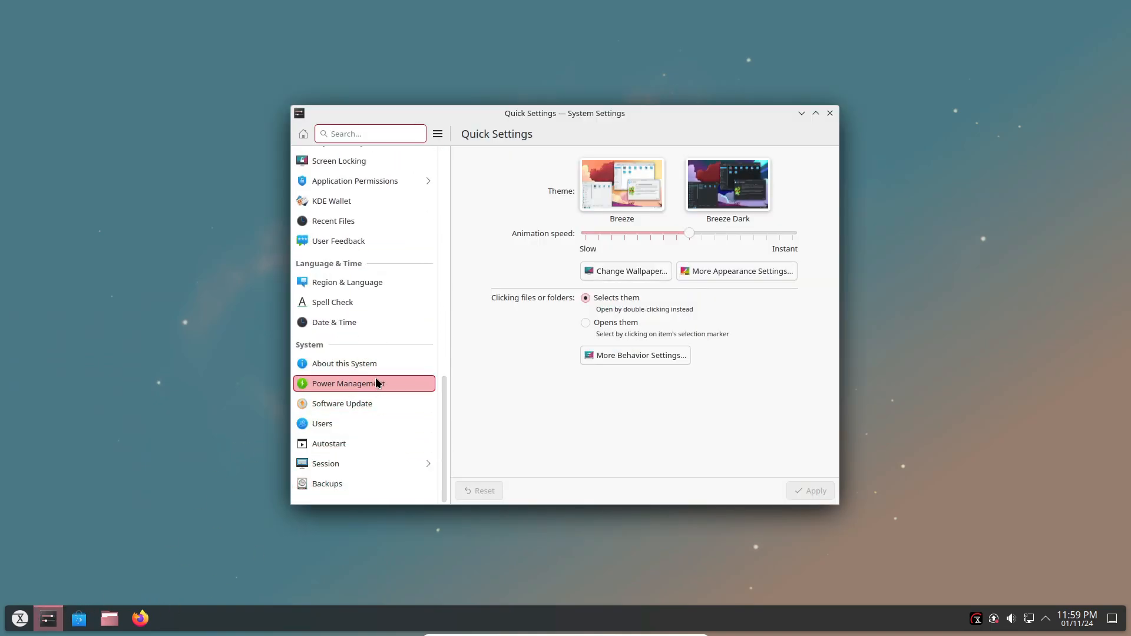
Step: View the About this System page showing TUXEDO OS 4 details, then close System Settings
left_click(344, 363)
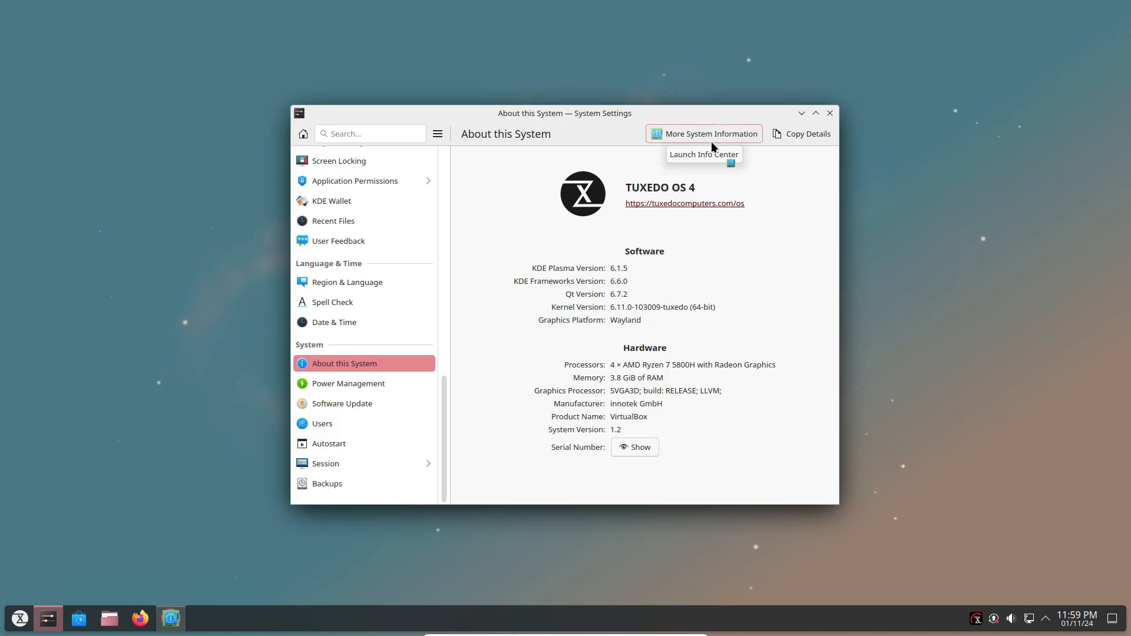
mouse_move(830, 113)
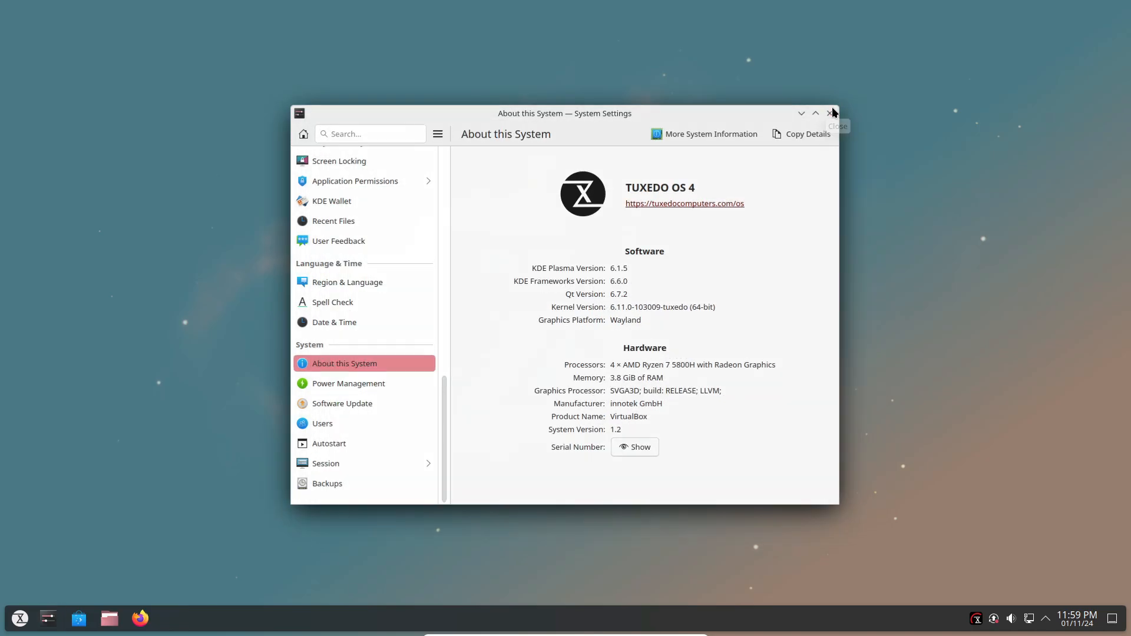
left_click(831, 113)
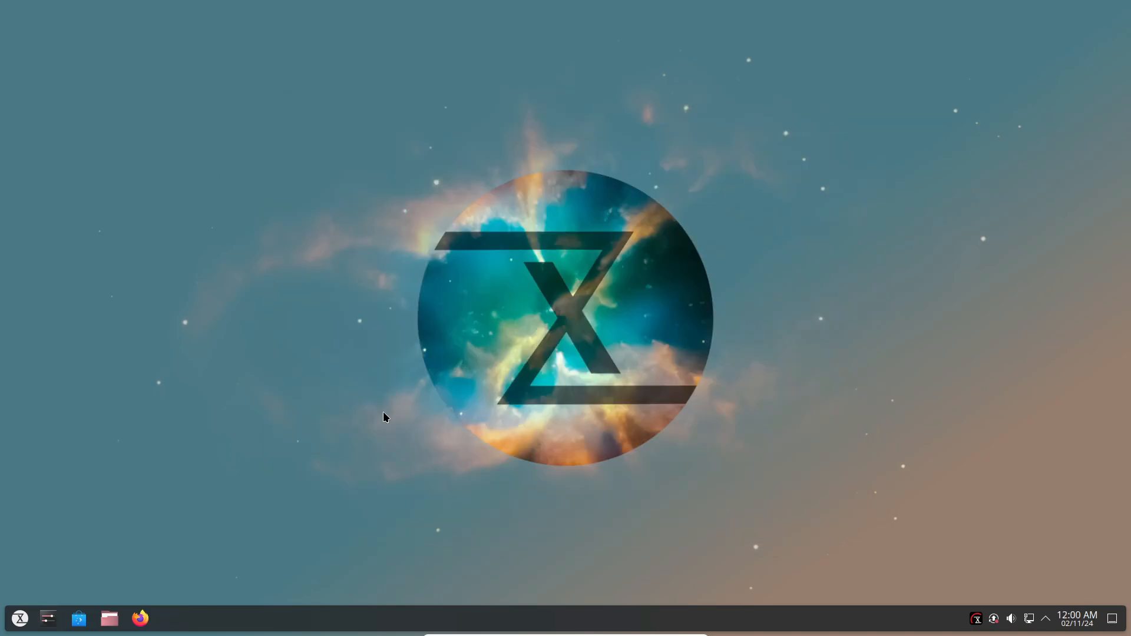
mouse_move(19, 618)
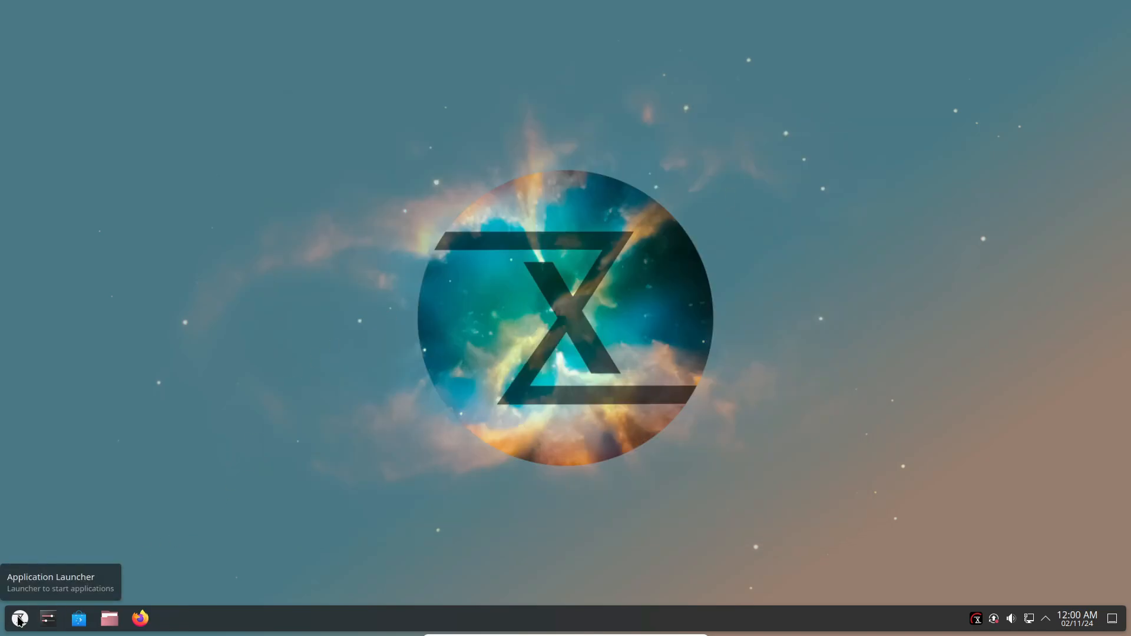
Step: Run neofetch in Konsole to show TUXEDO OS 4, kernel 6.11.0 and Plasma 6.1.5
left_click(19, 618)
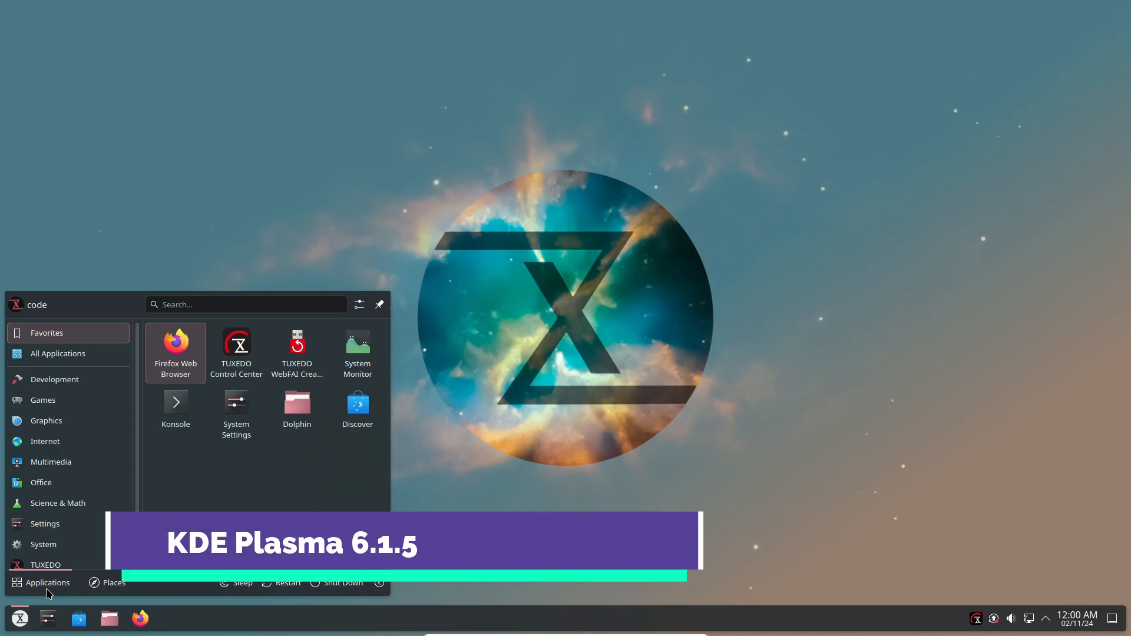
left_click(176, 409)
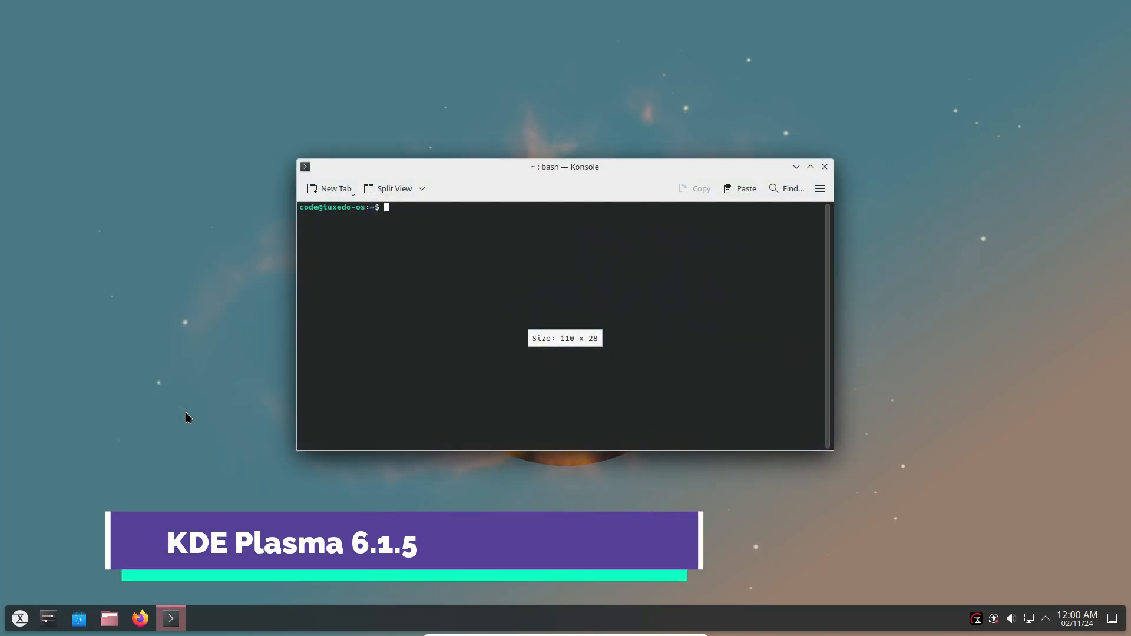
type("neofetch")
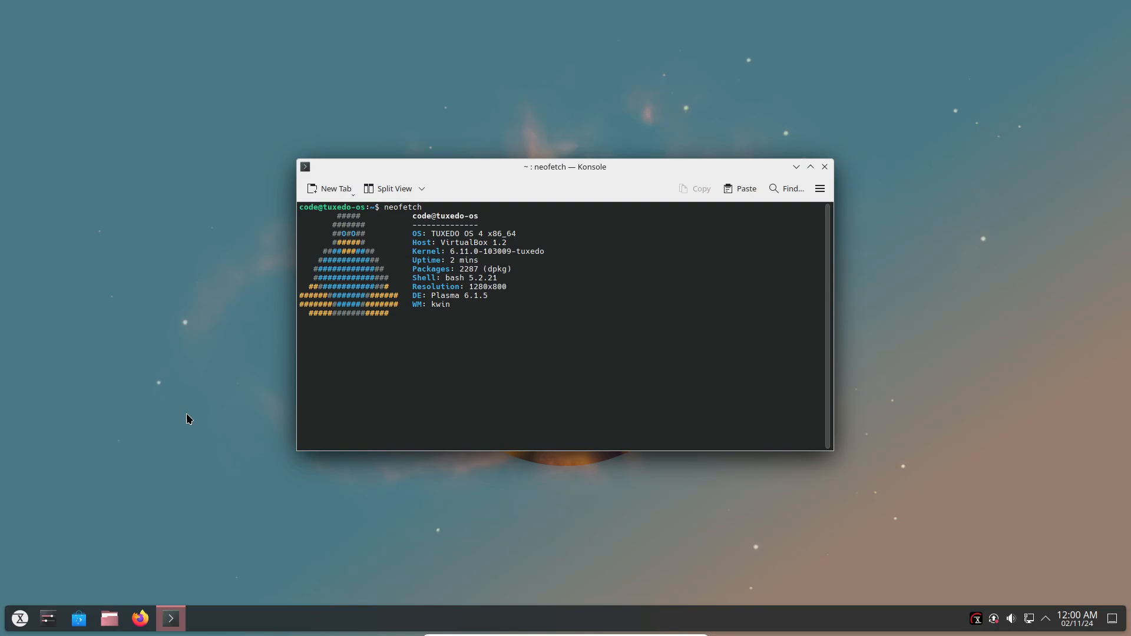
key("Return")
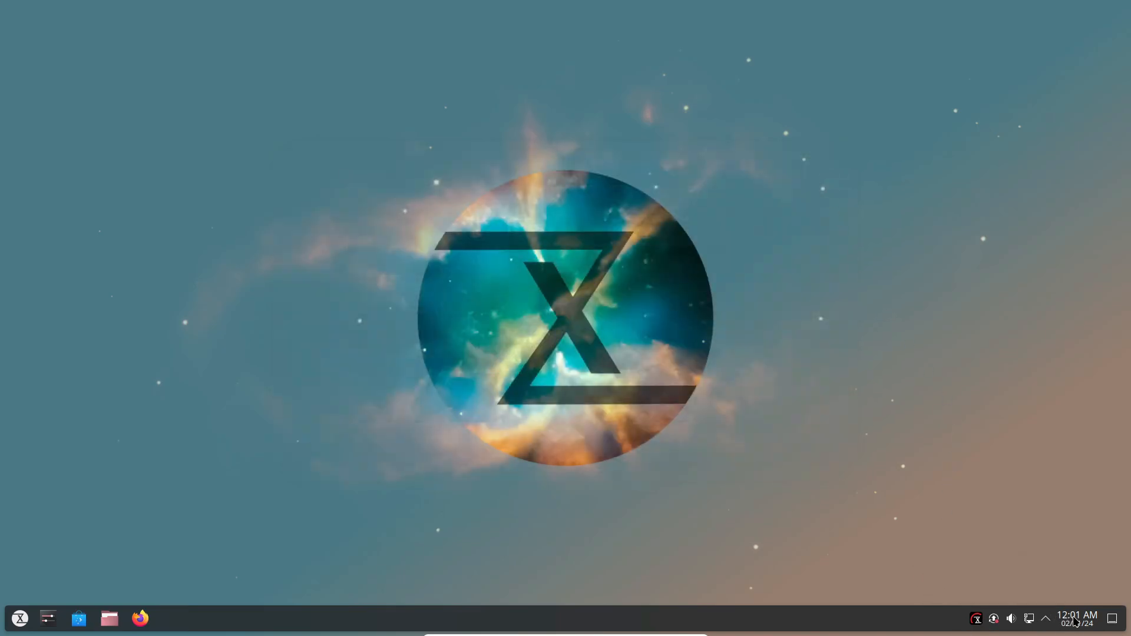
mouse_move(178, 558)
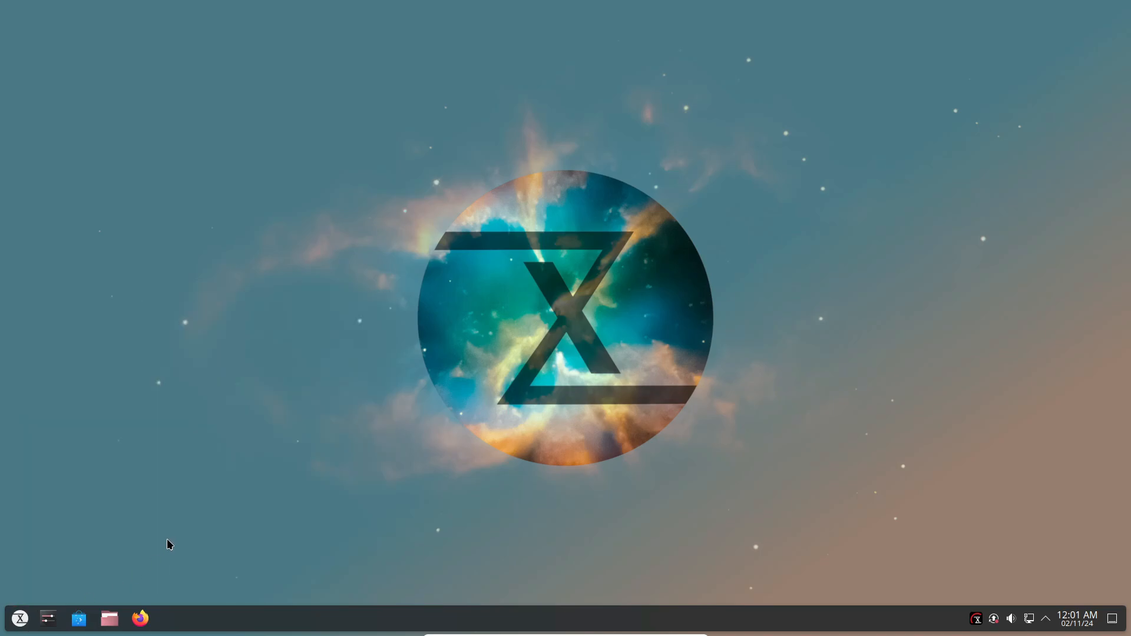
Step: Reopen Konsole with neofetch, briefly open and close Dolphin, and return to the launcher
left_click(20, 618)
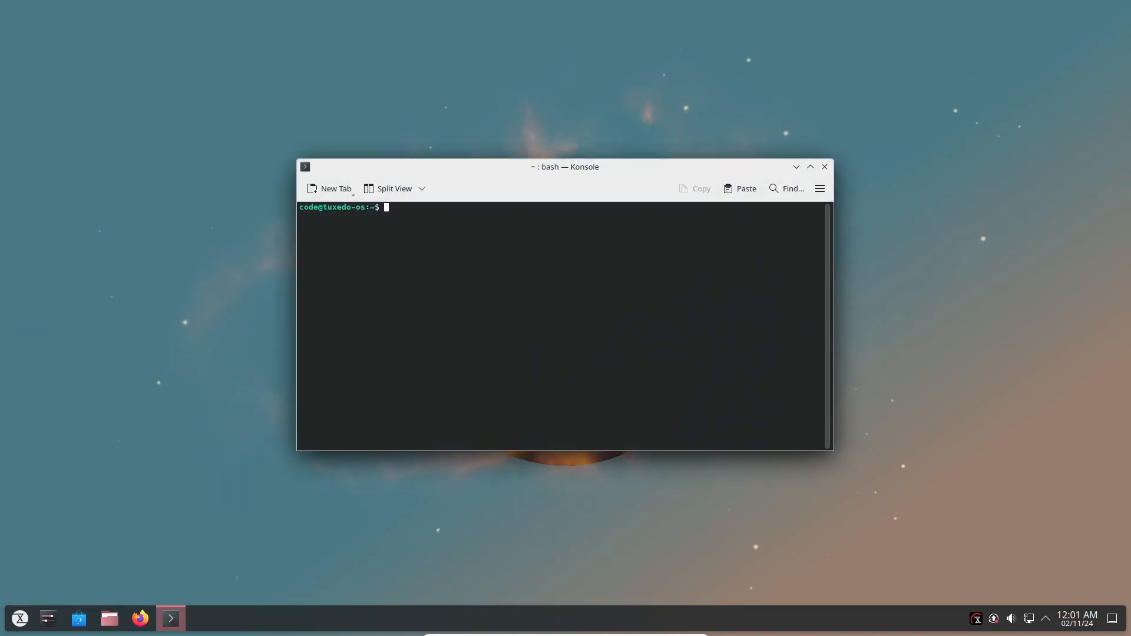
type("neofetch")
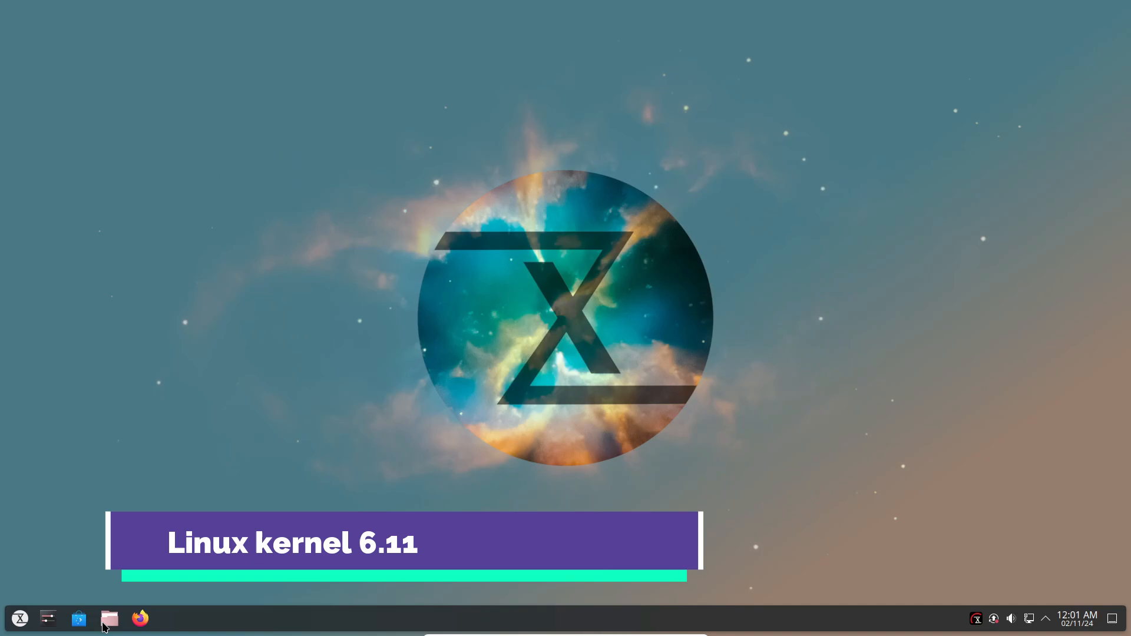
left_click(775, 164)
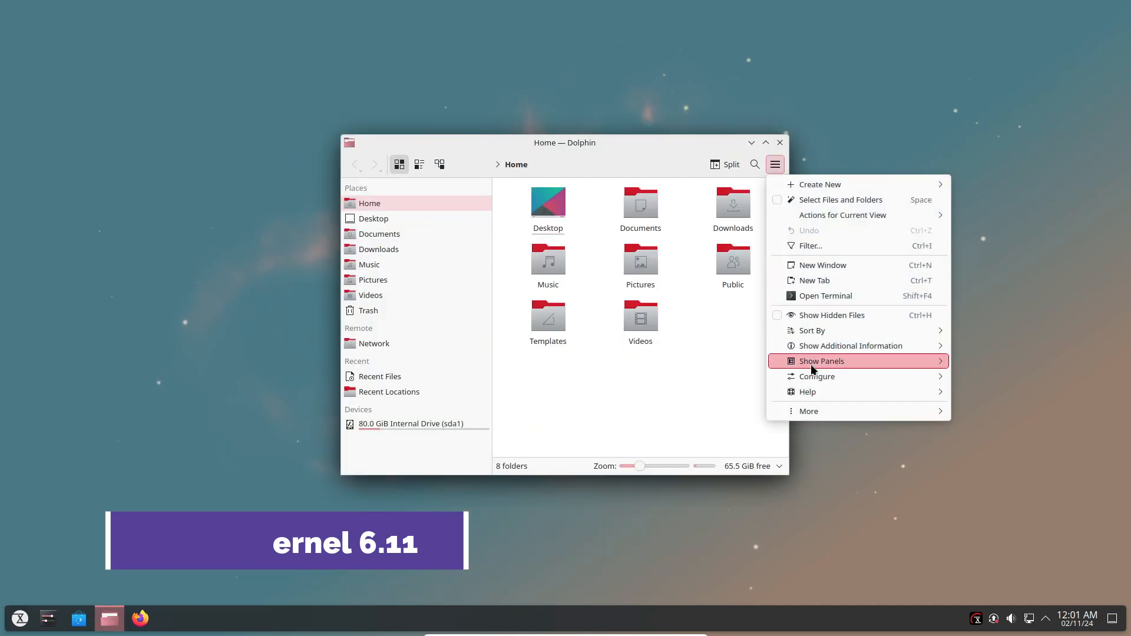
left_click(998, 481)
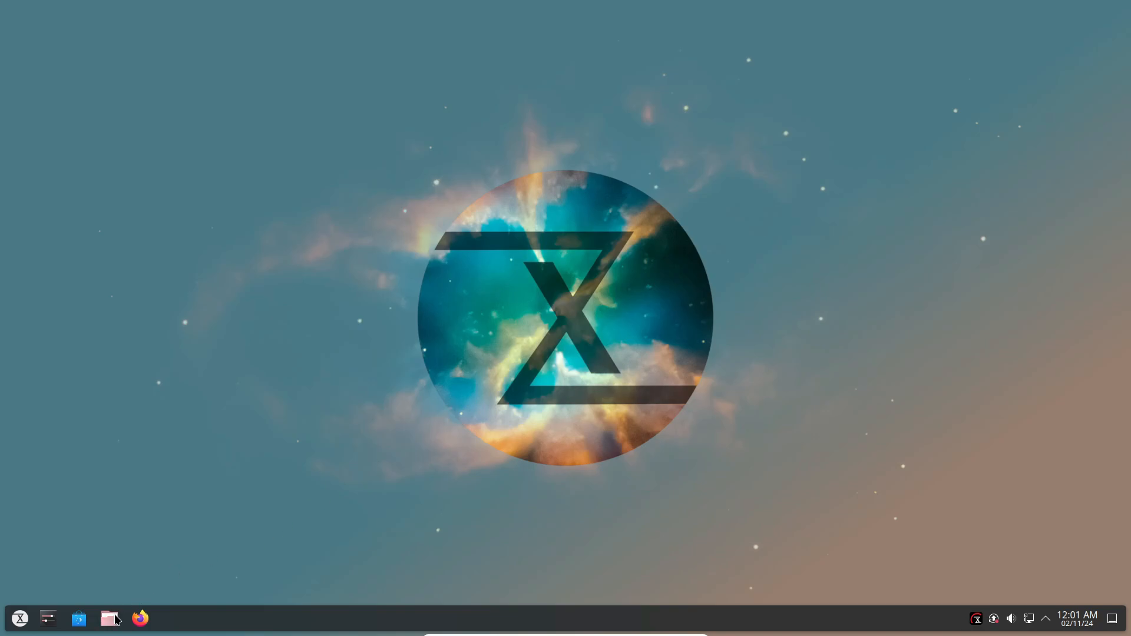
left_click(20, 618)
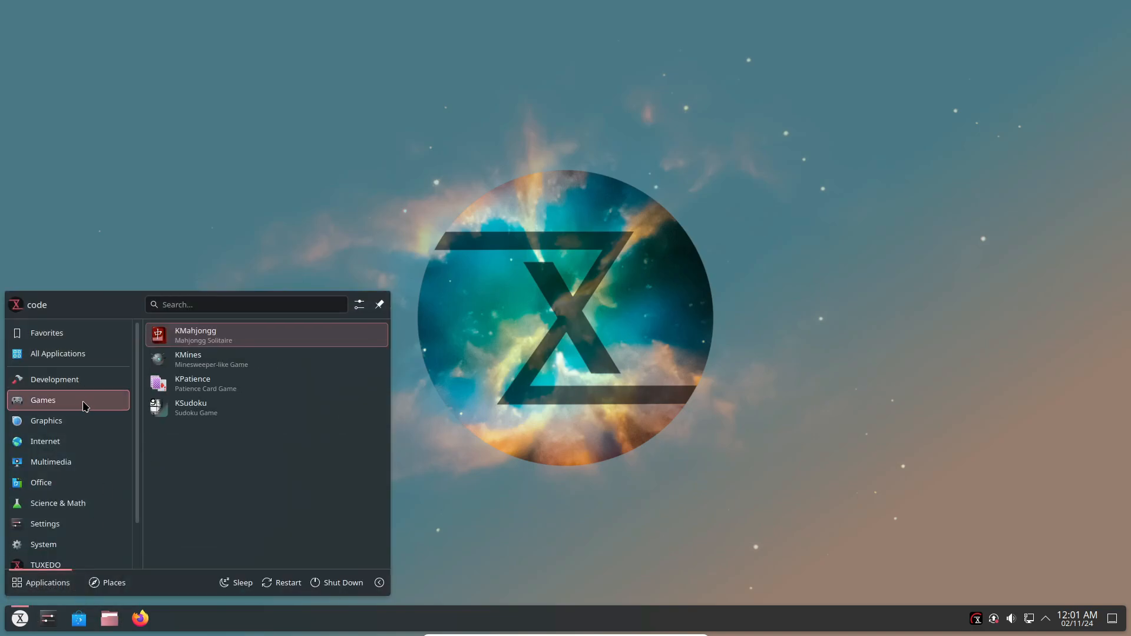
Step: Browse the launcher's Games and Internet categories and launch Thunderbird Mail
left_click(44, 441)
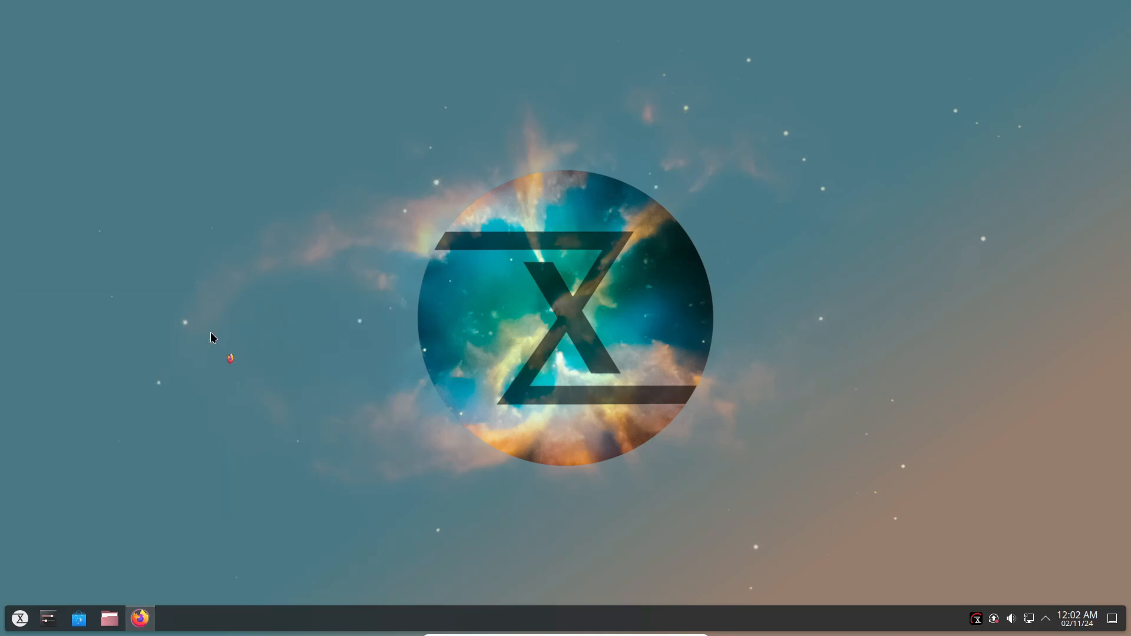
left_click(141, 618)
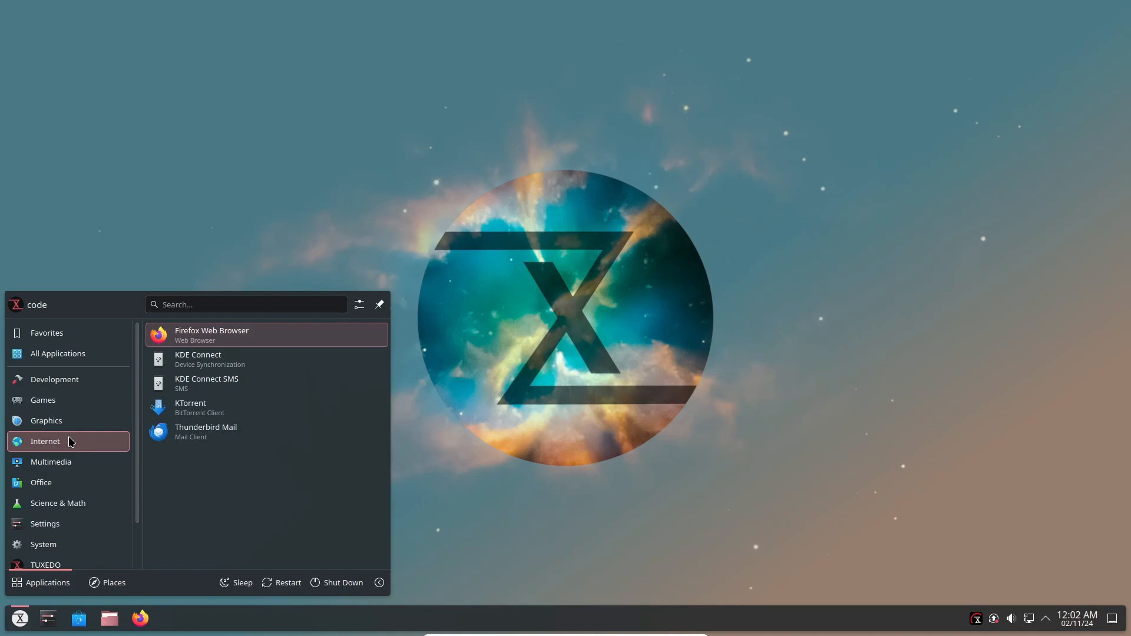
left_click(206, 430)
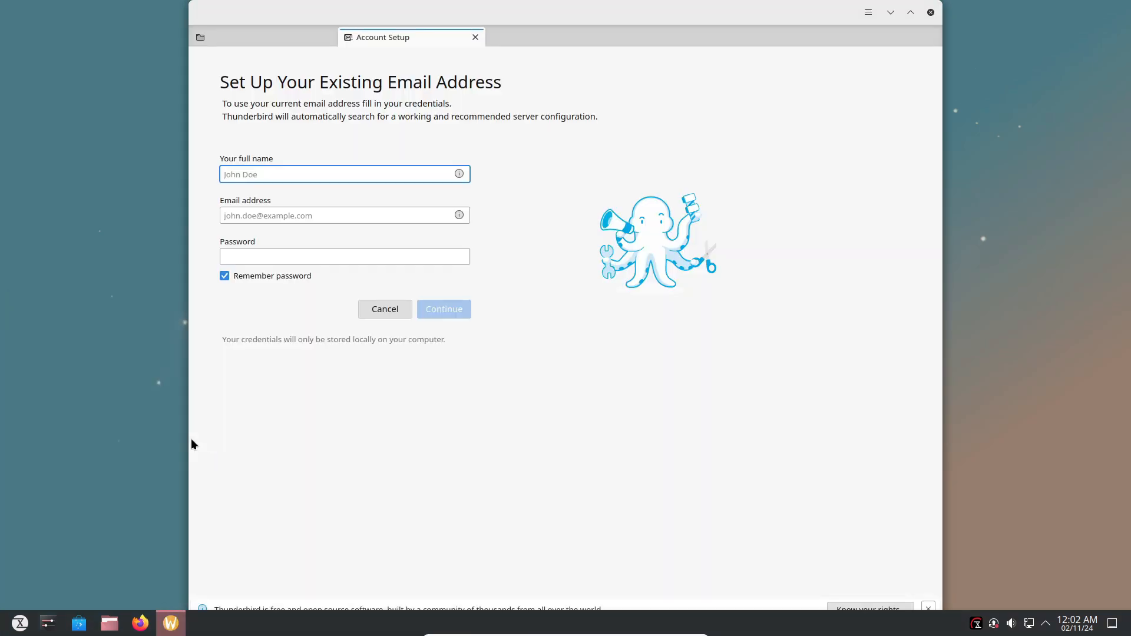
left_click(475, 37)
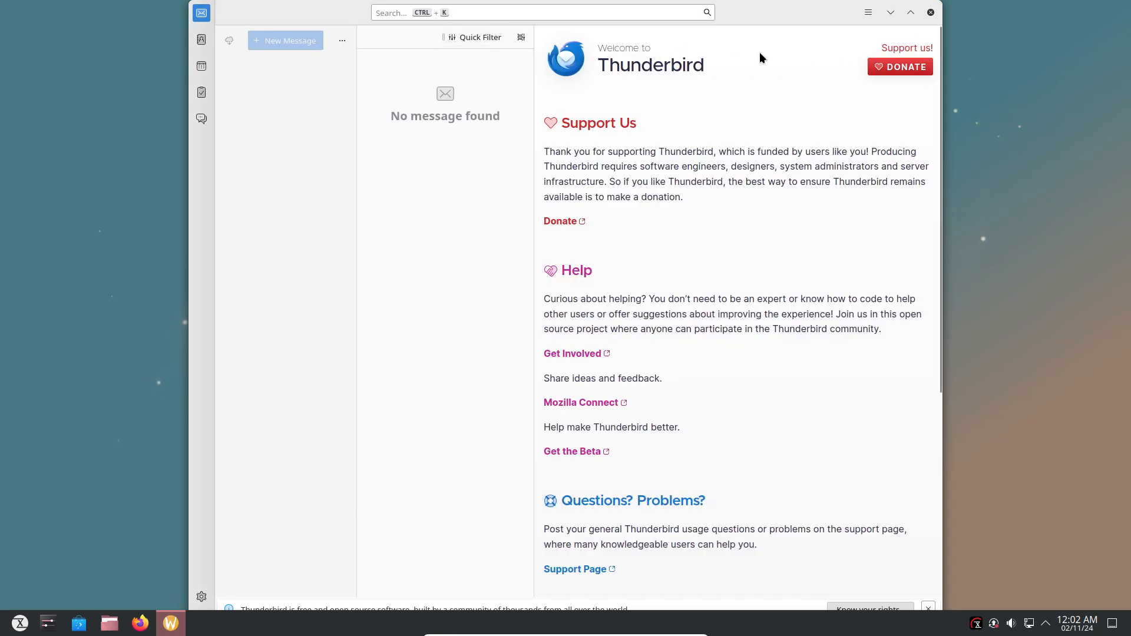
left_click(868, 12)
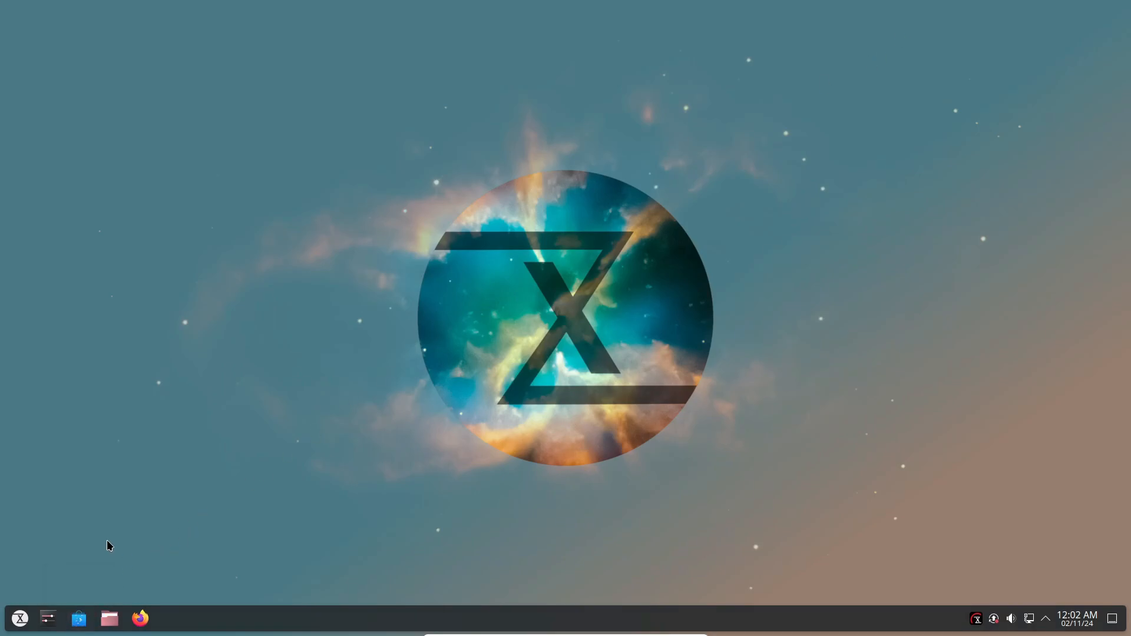
Step: Launch Discover and browse All Applications, Accessories and Office categories
left_click(77, 618)
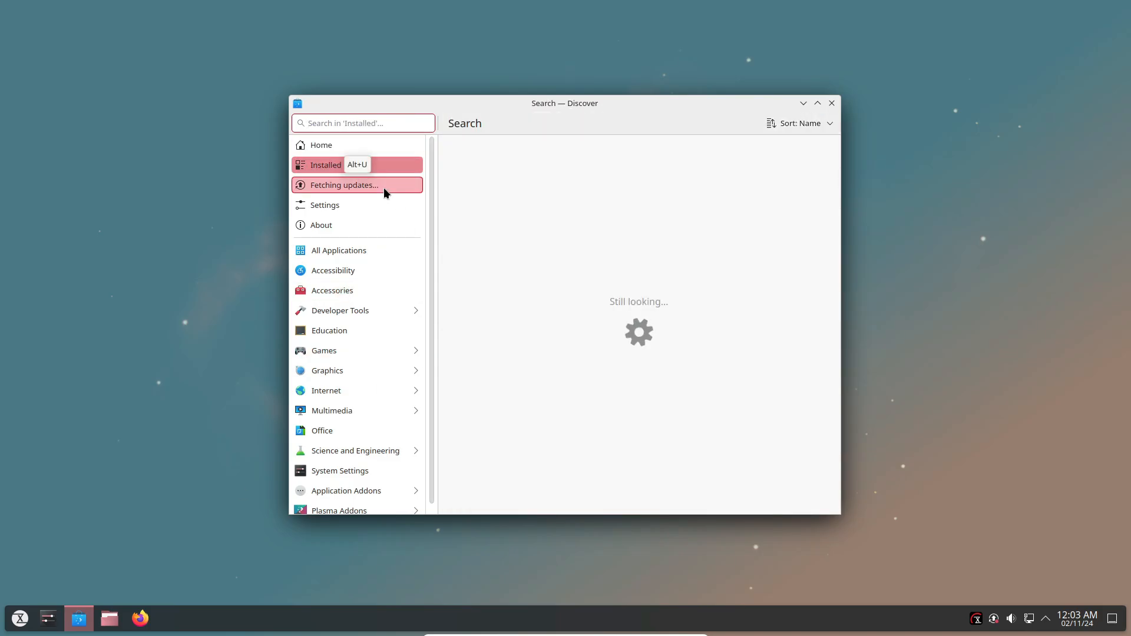
left_click(338, 250)
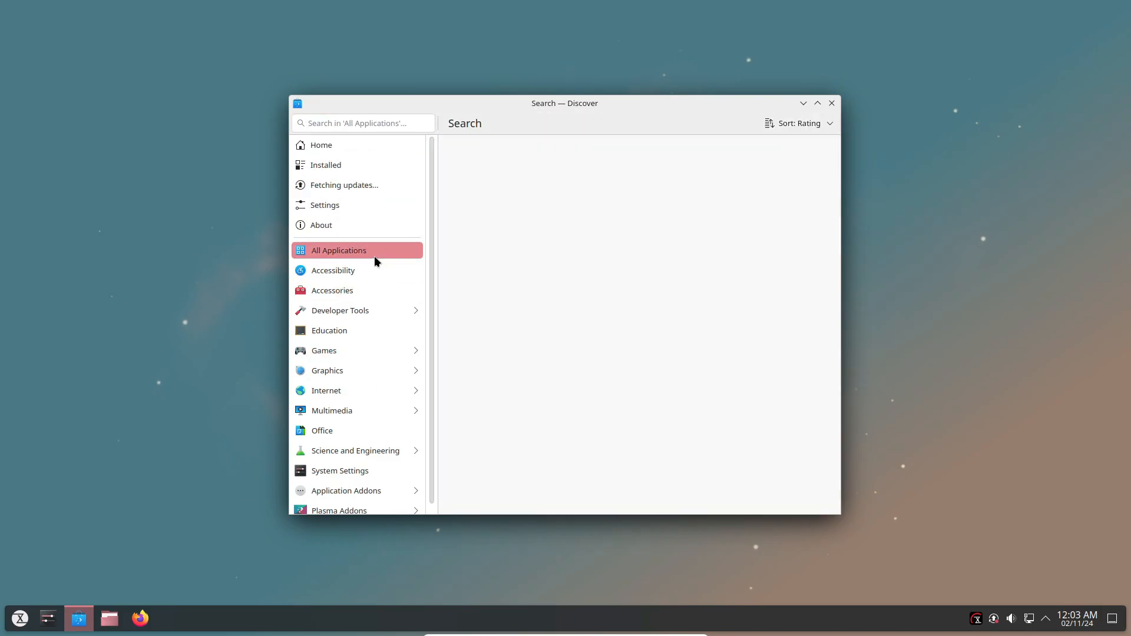
left_click(338, 250)
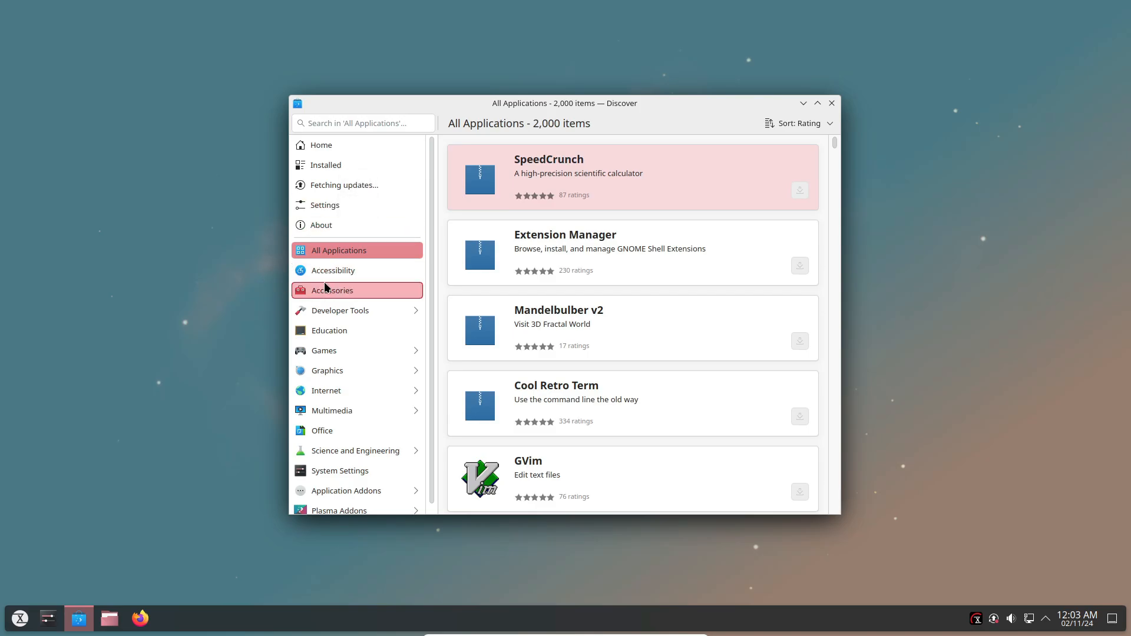
left_click(331, 290)
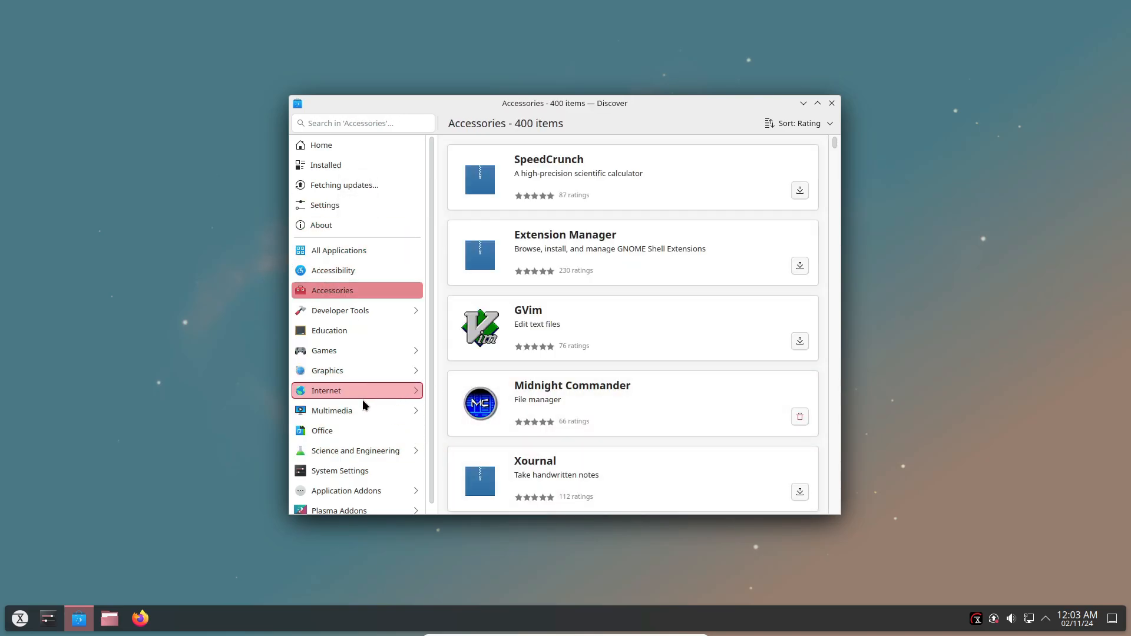
left_click(321, 430)
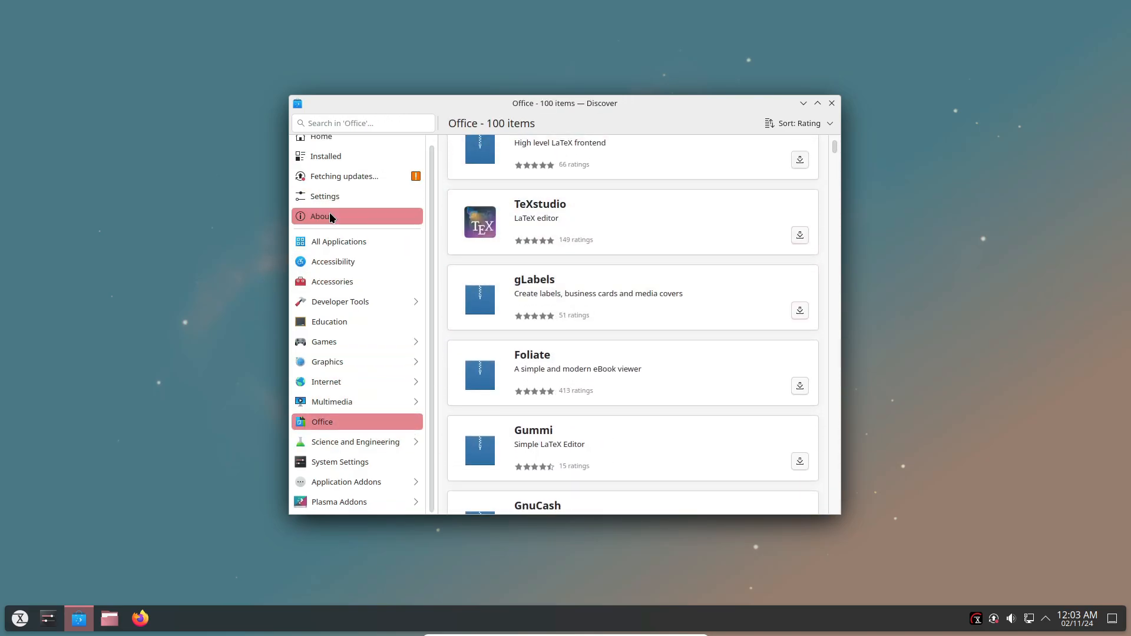
Step: View Discover's About page and pending system updates, then close the store
left_click(321, 216)
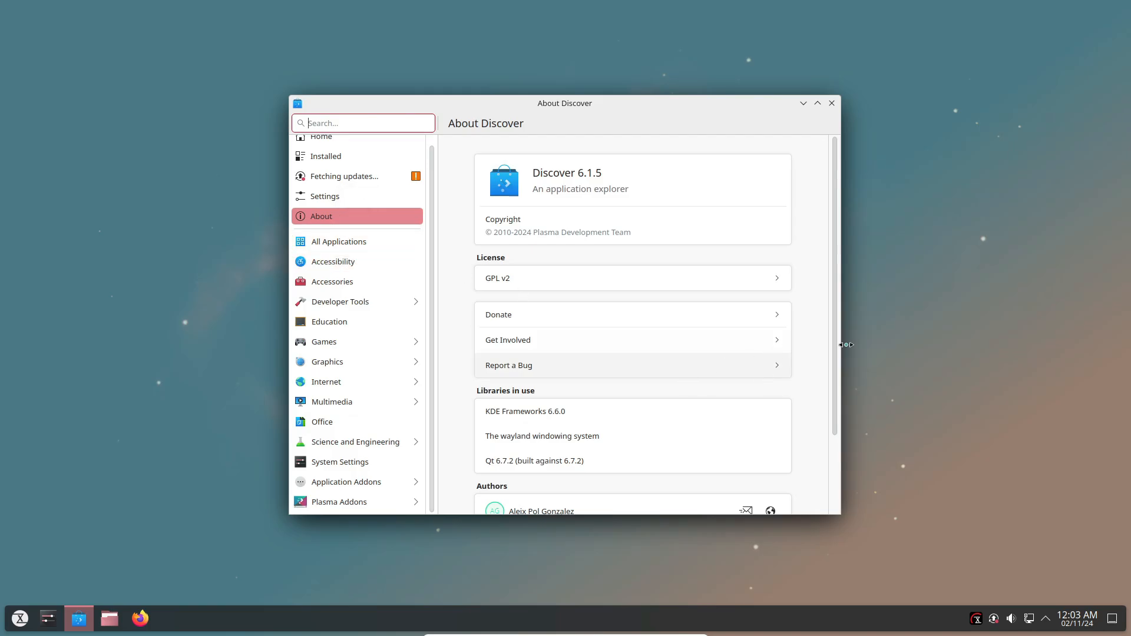
left_click(344, 176)
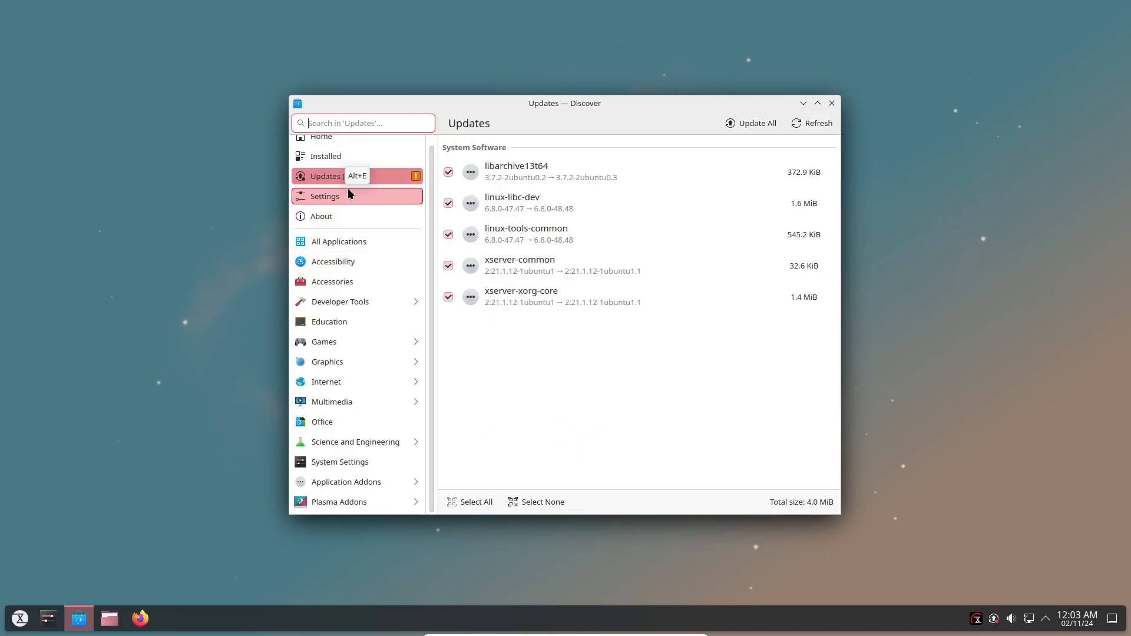
left_click(831, 103)
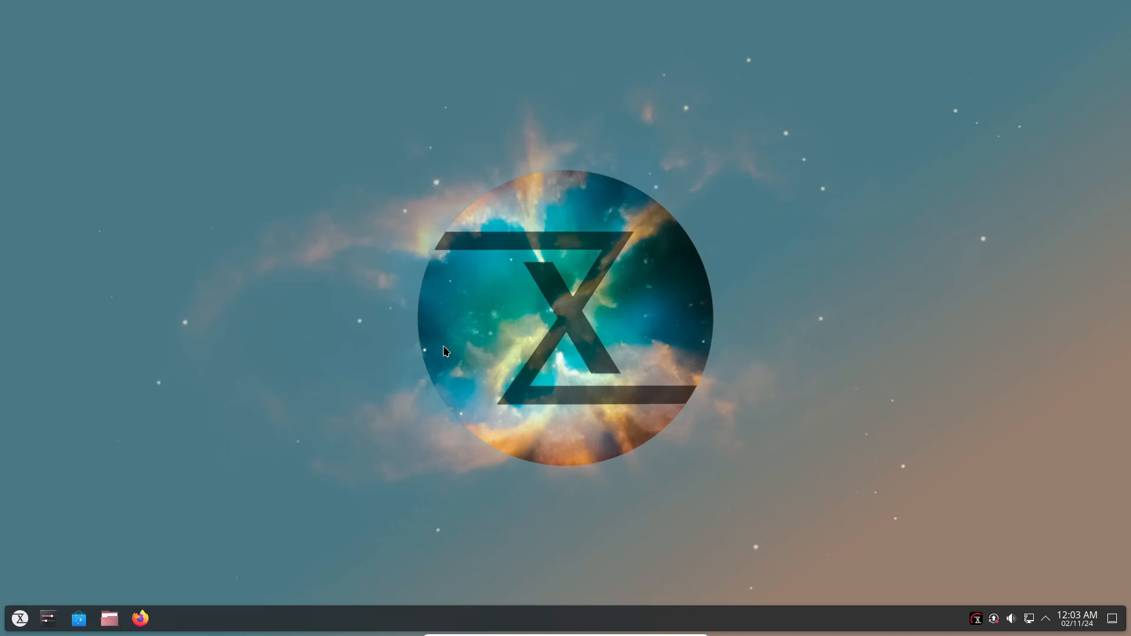
Step: Launch TUXEDO Control Center and view its Aquaris and Einstellungen pages
left_click(19, 618)
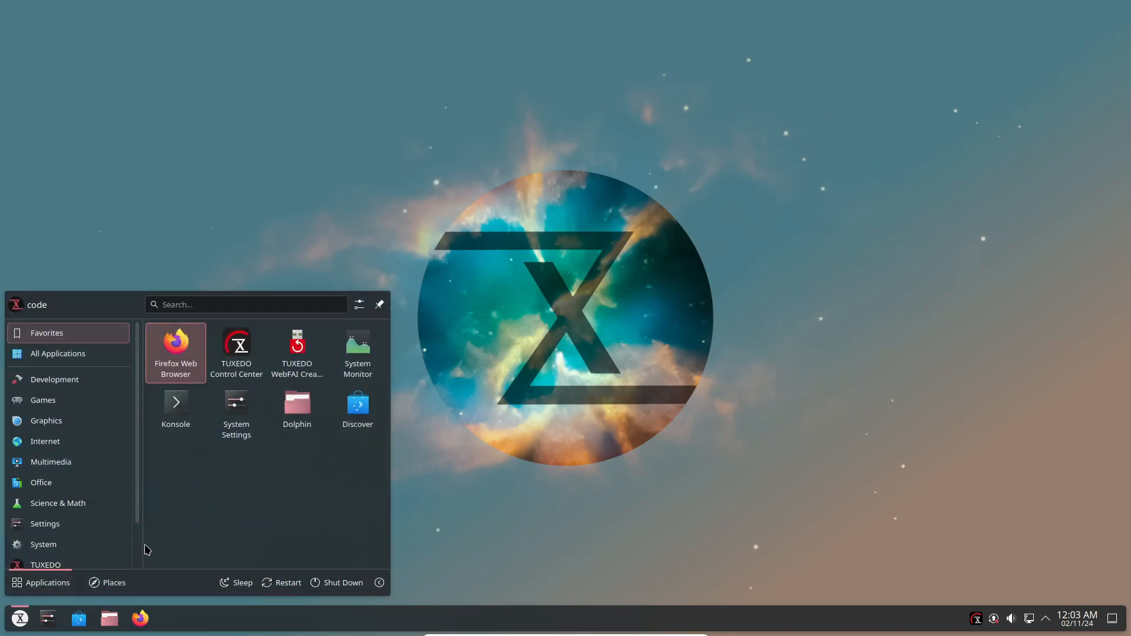
left_click(235, 348)
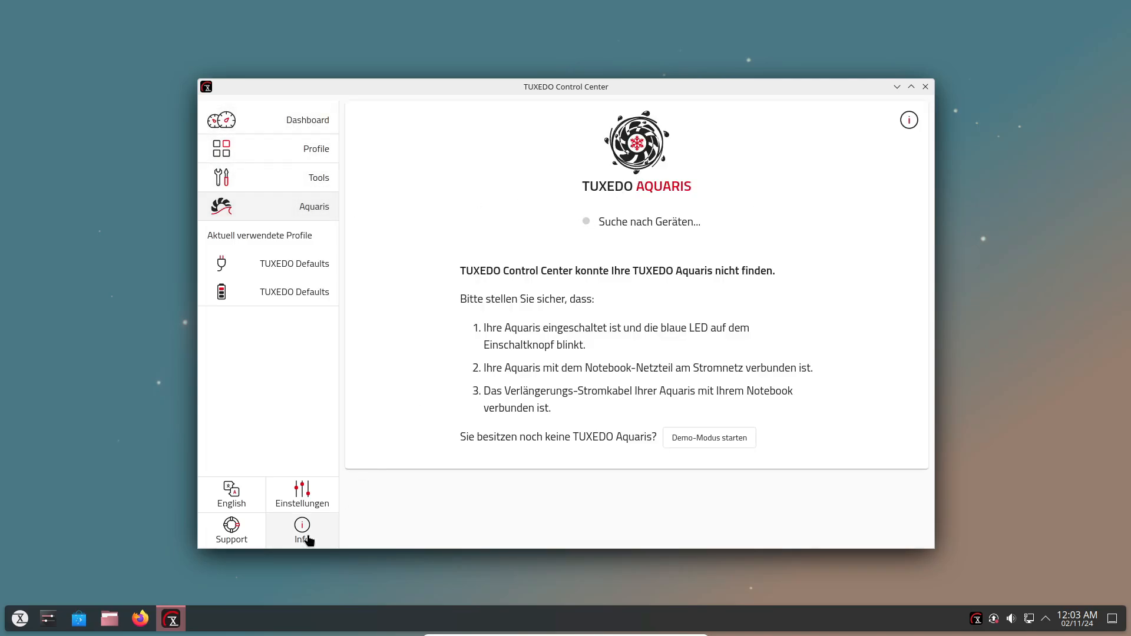
left_click(301, 495)
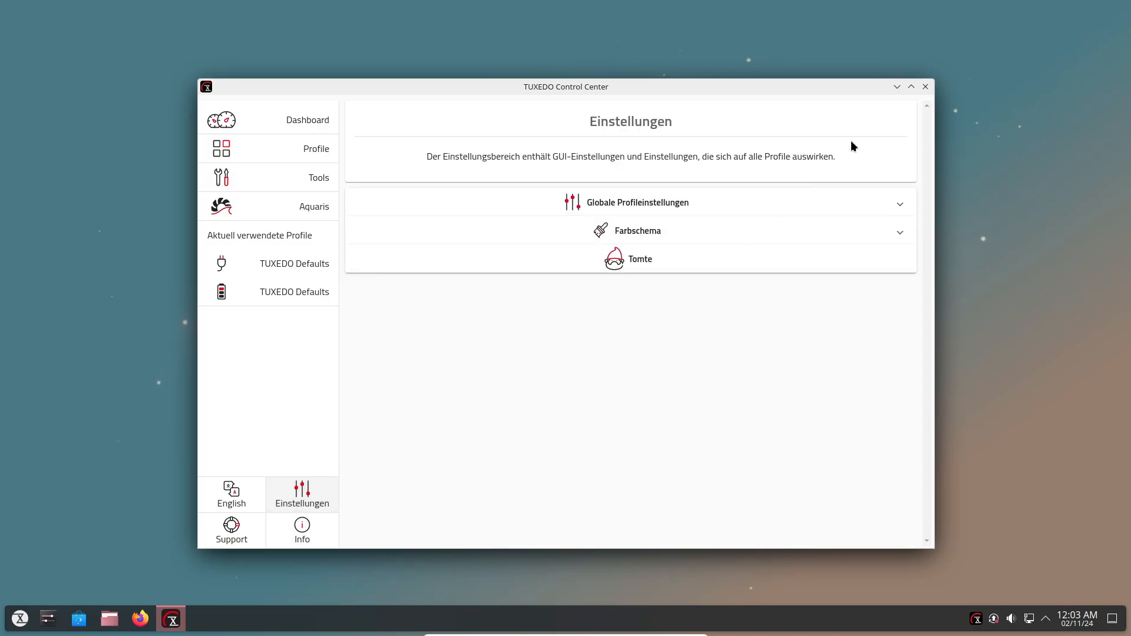
Step: Start TUXEDO WebFAI Creator from the launcher's TUXEDO category and close it again
left_click(19, 618)
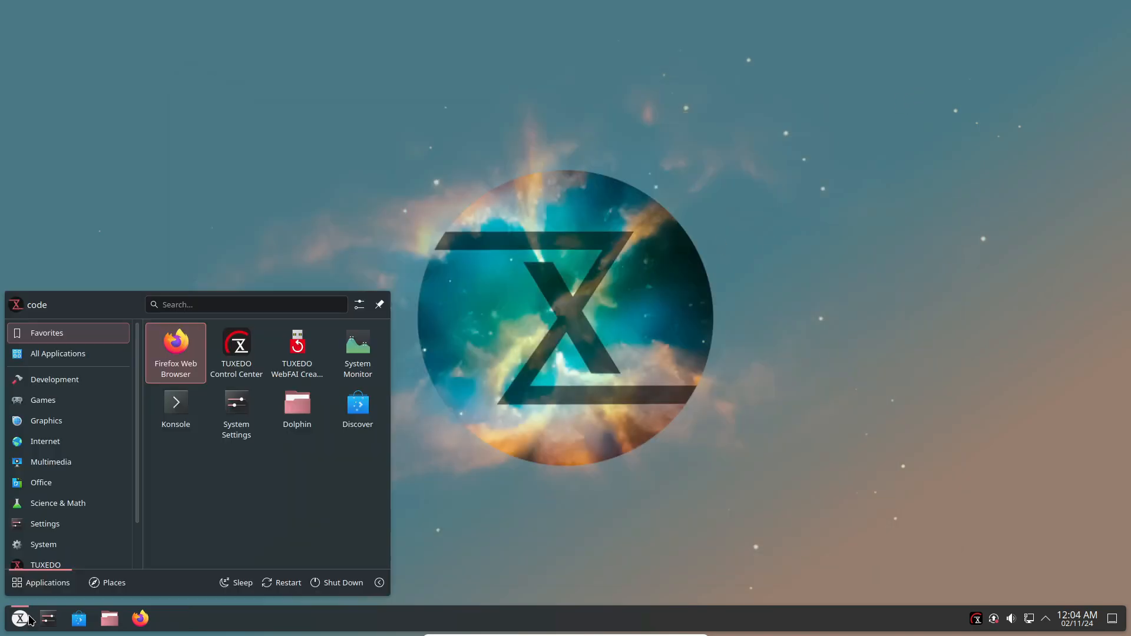
left_click(45, 564)
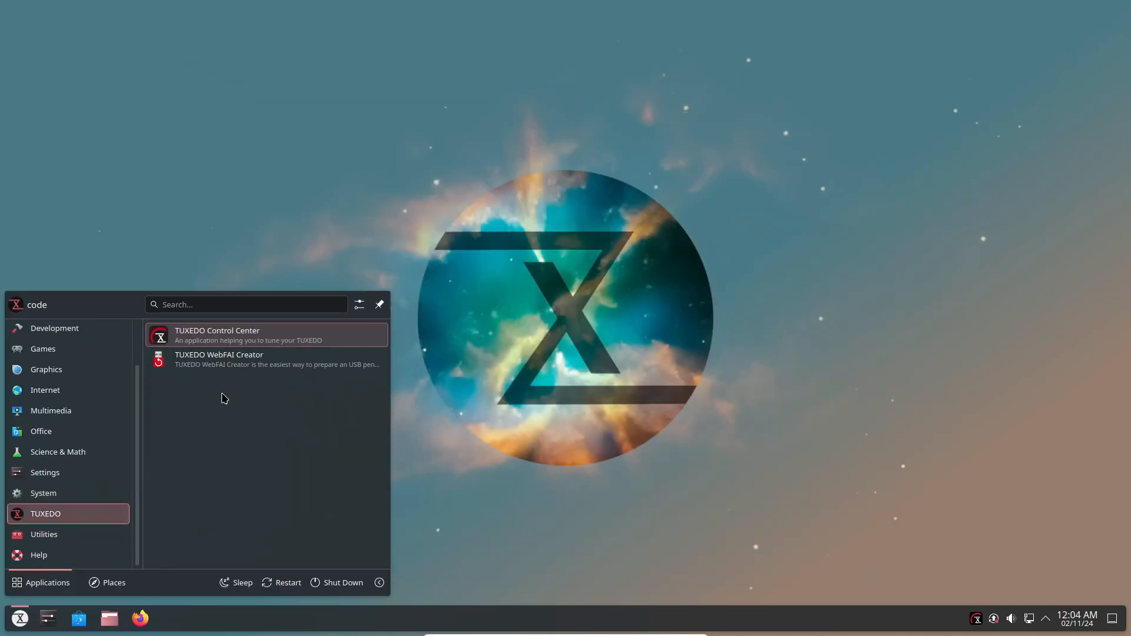
left_click(219, 359)
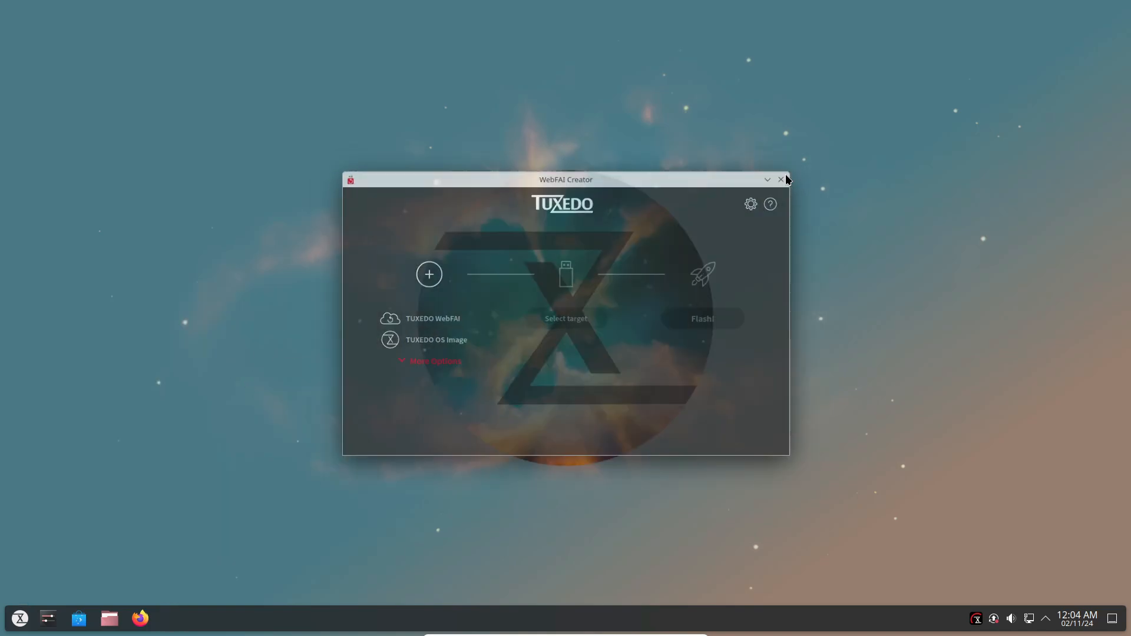
left_click(141, 618)
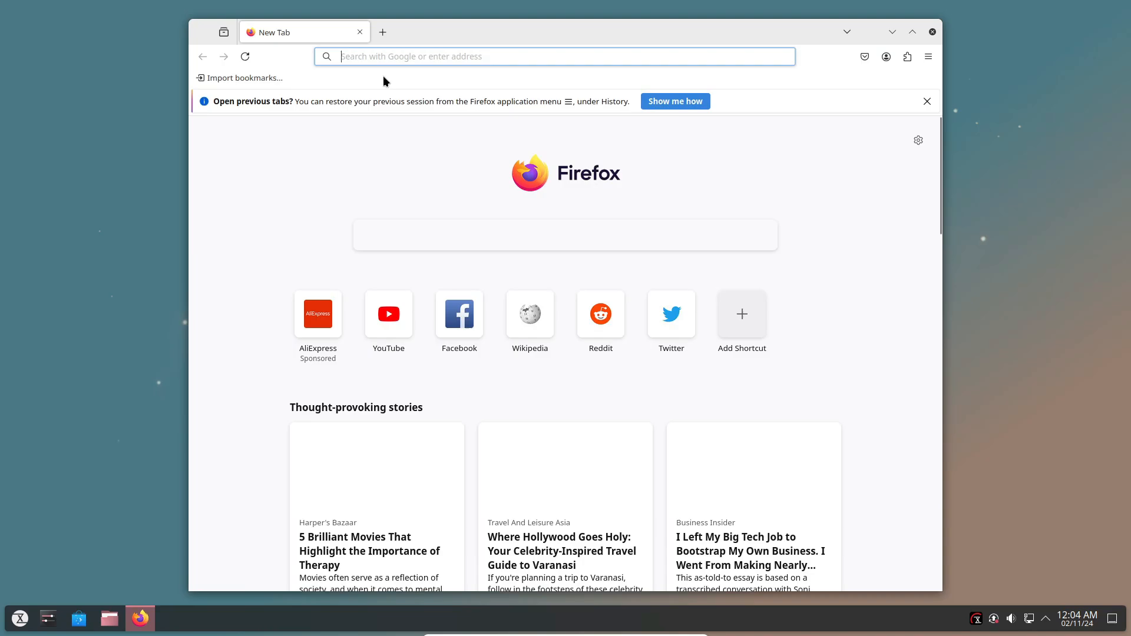
Step: Search Firefox for 'tuxedo os' and open the official tuxedocomputers.com page
type("tuxedo+os")
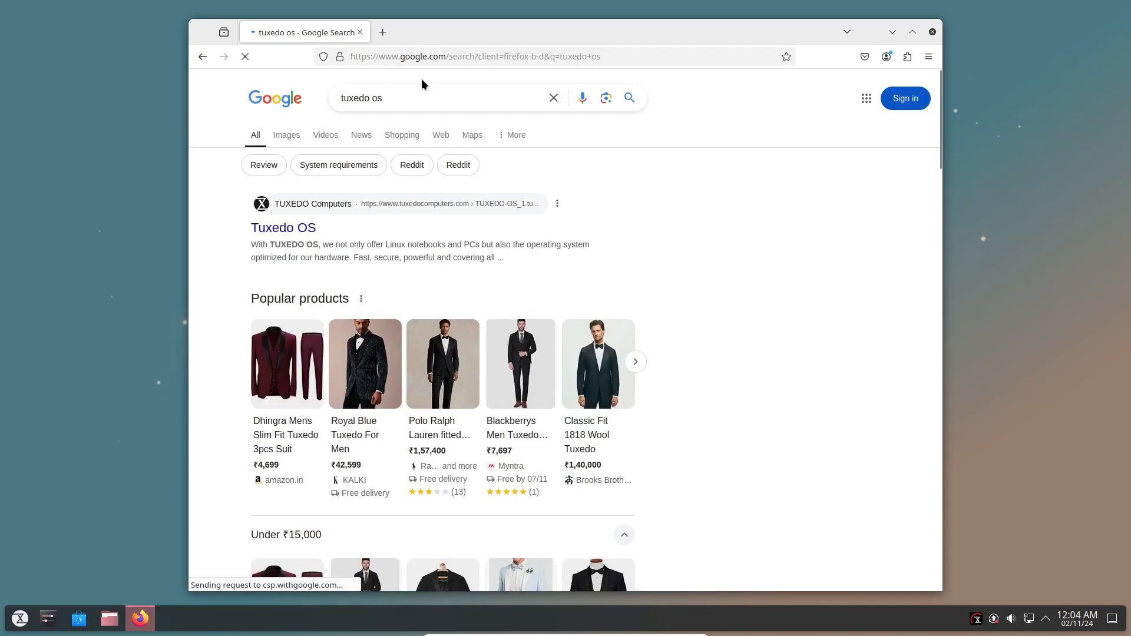
left_click(283, 227)
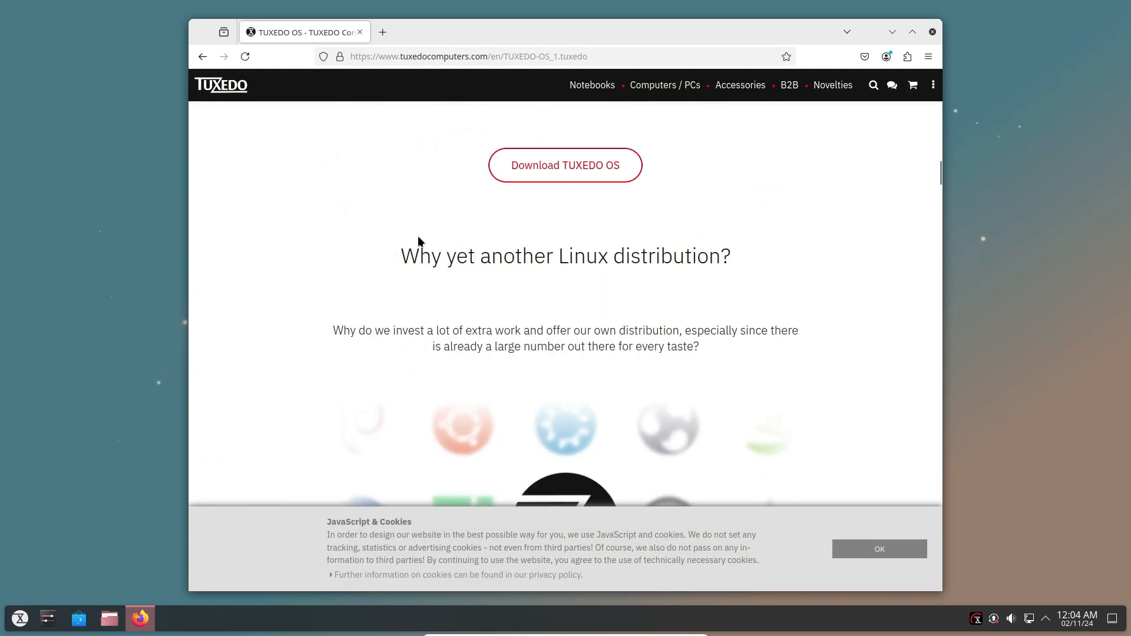
left_click(565, 165)
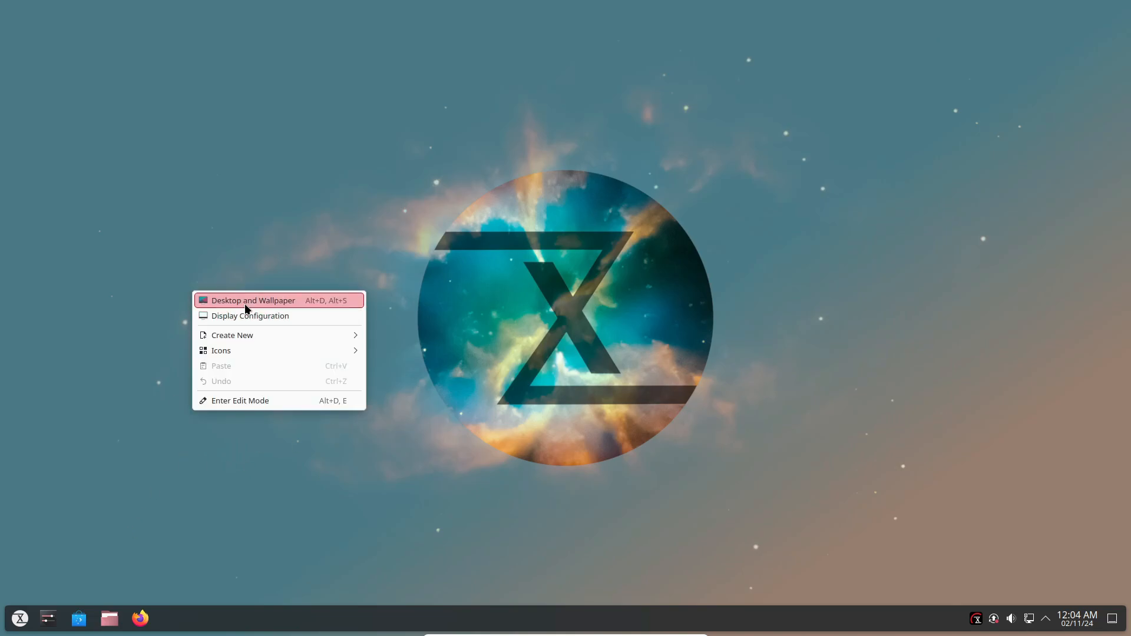
Step: Browse the desktop wallpaper choices and cancel without changing the wallpaper
left_click(253, 300)
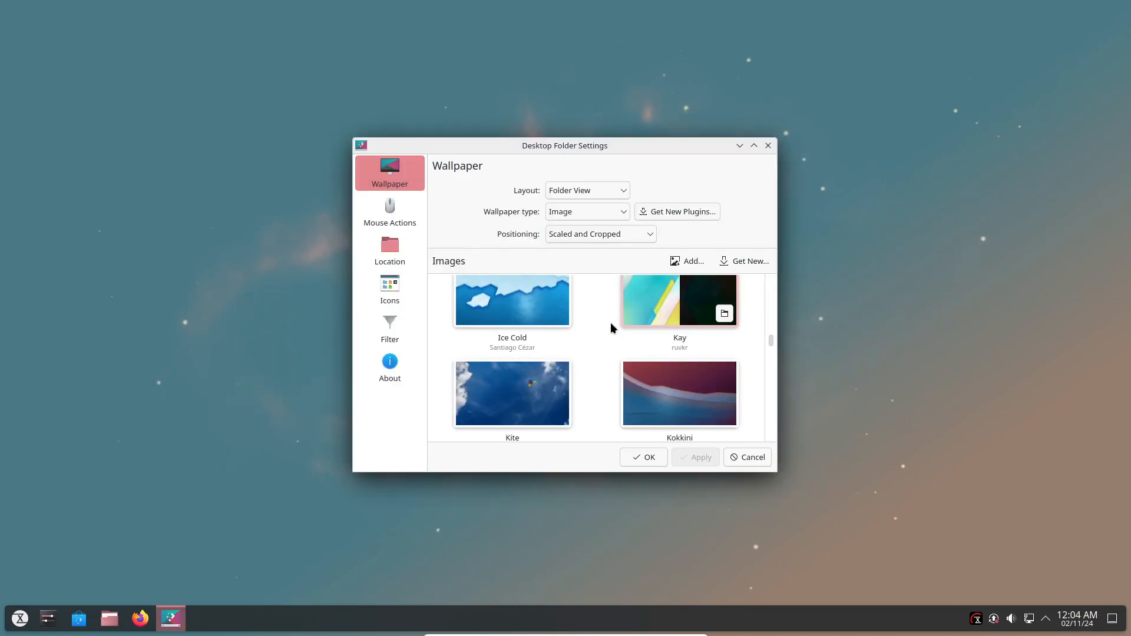
scroll("down", 3)
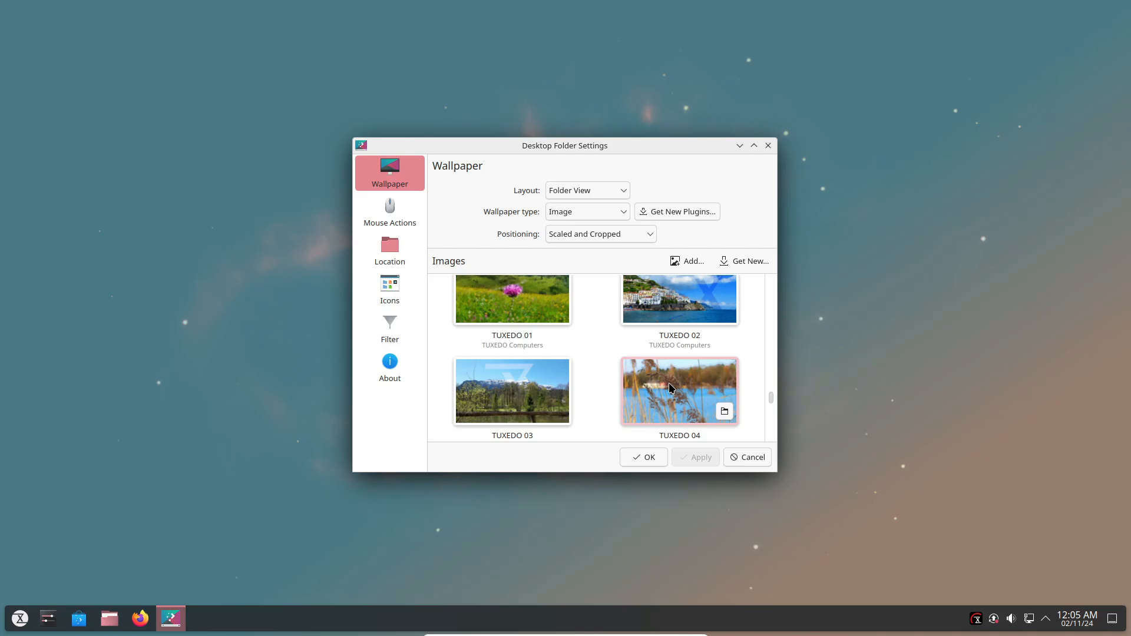
left_click(642, 457)
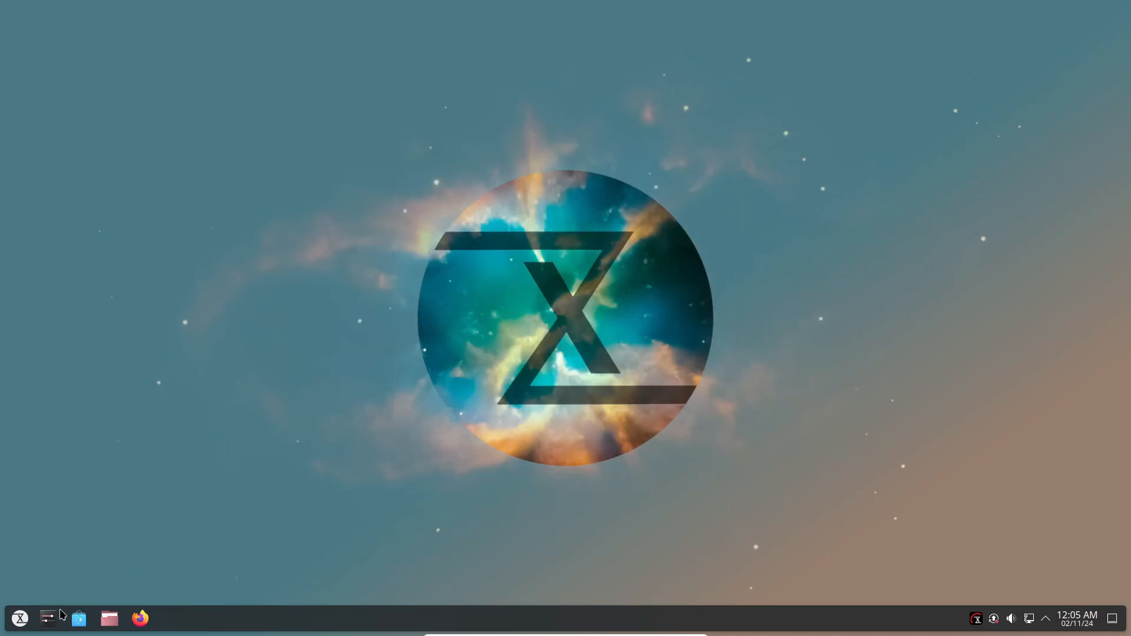
left_click(19, 618)
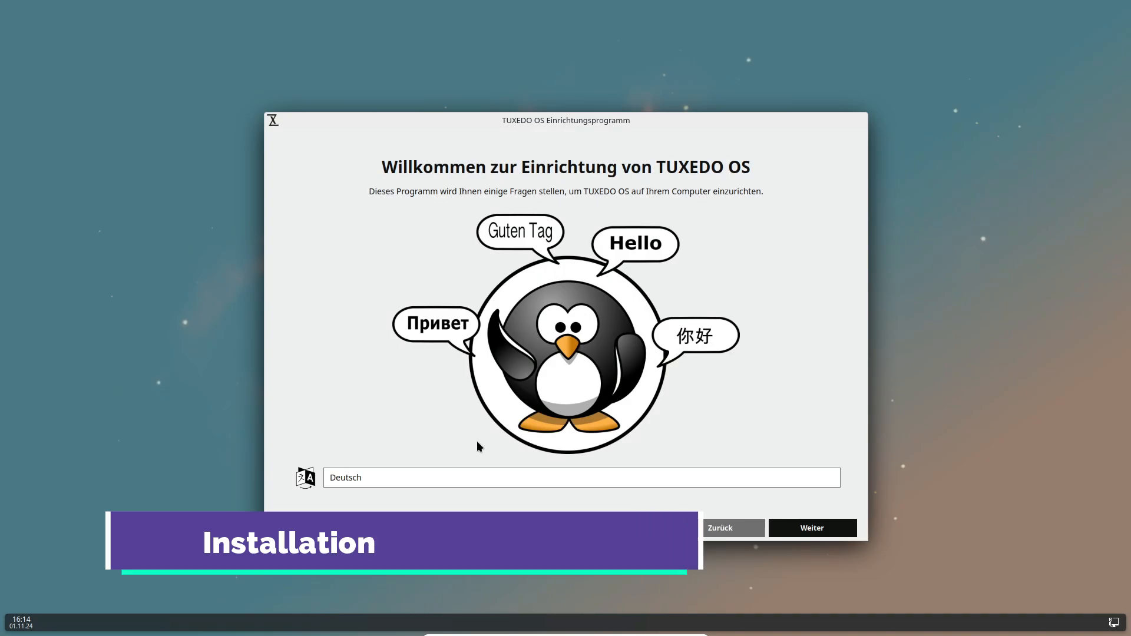
Step: Show the installer welcome page's language list, currently set to Deutsch
left_click(581, 476)
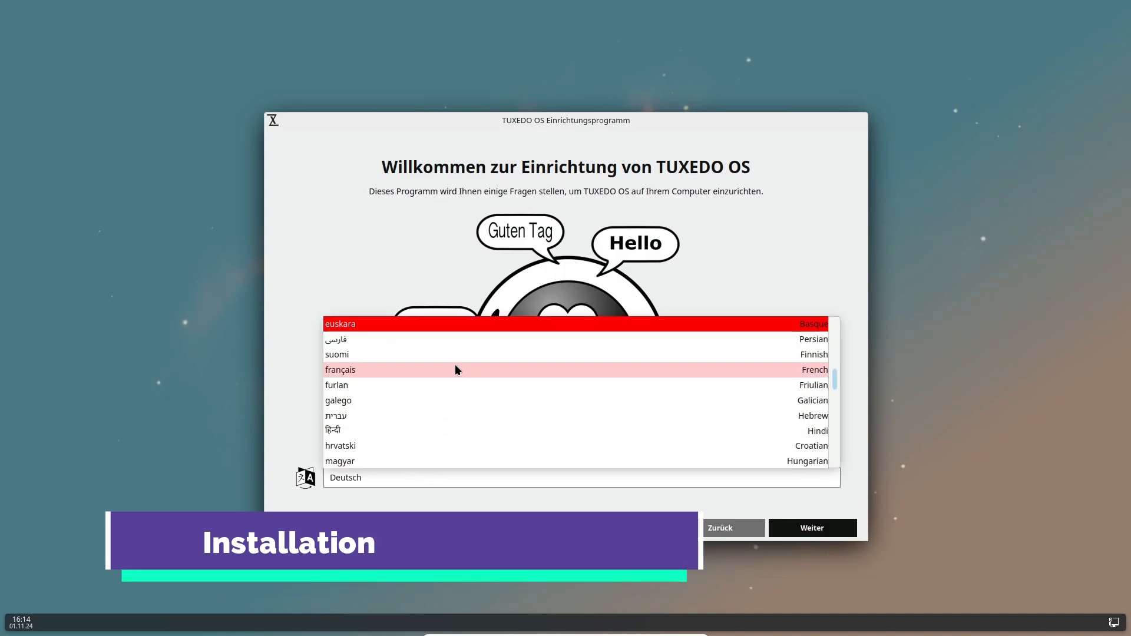